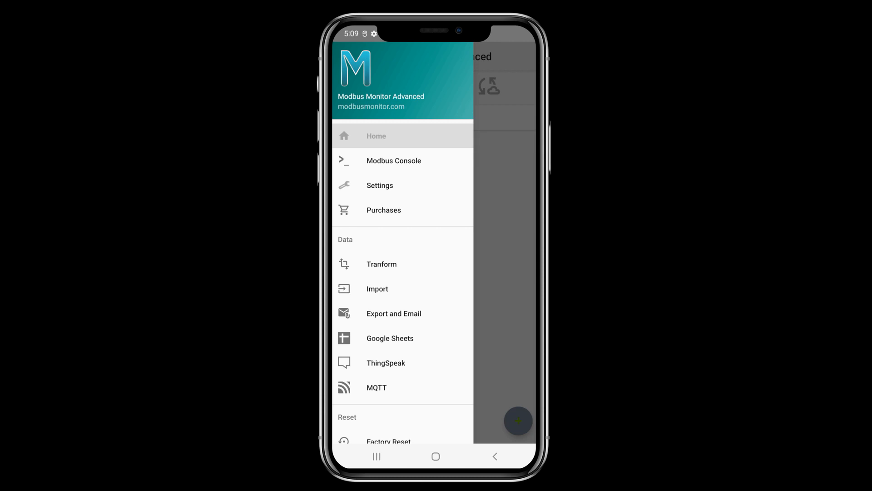
Start the Google Sheets account setup from the drawer, reaching the contacts permission prompt
click(390, 338)
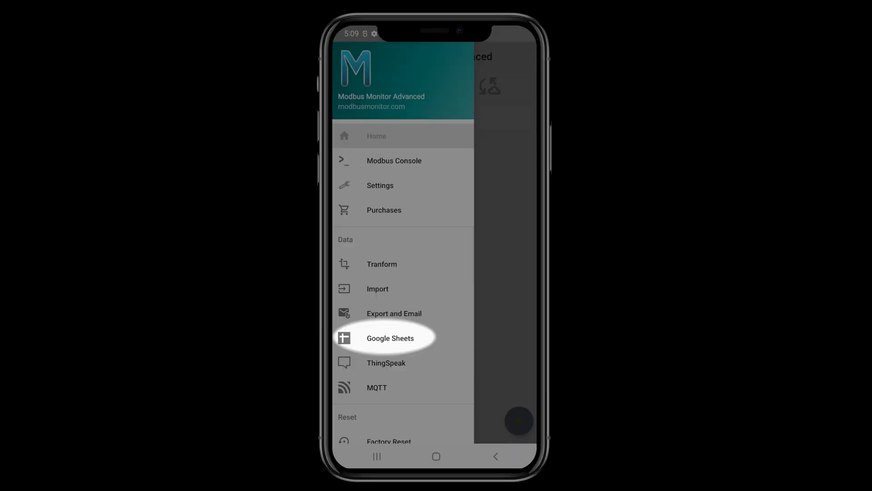
click(390, 338)
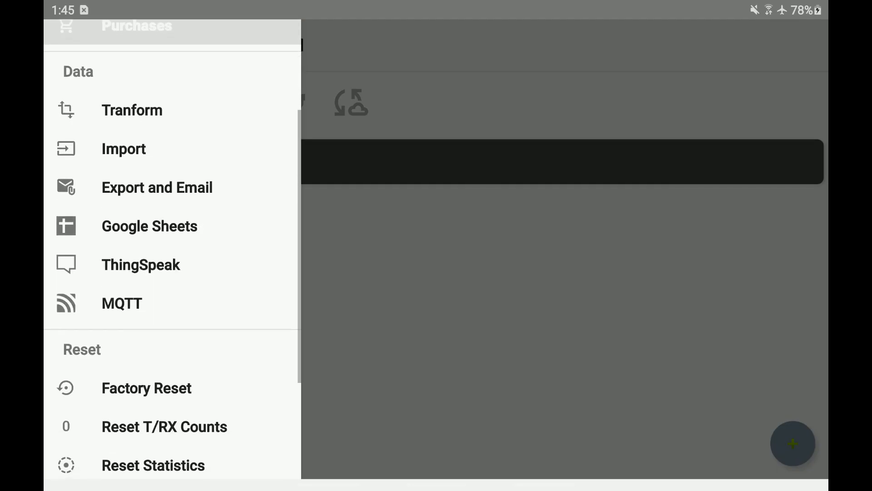
click(149, 227)
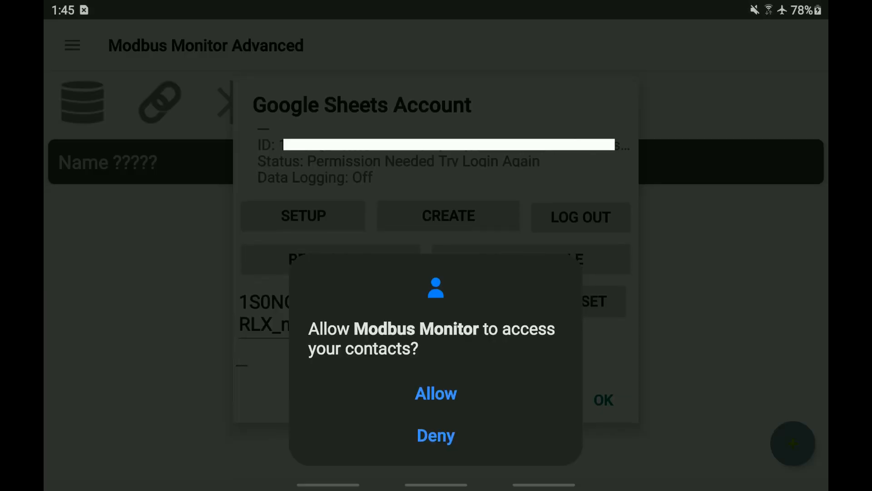
Allow contacts access, choose the existing Google account and grant Sheets spreadsheet editing
click(435, 394)
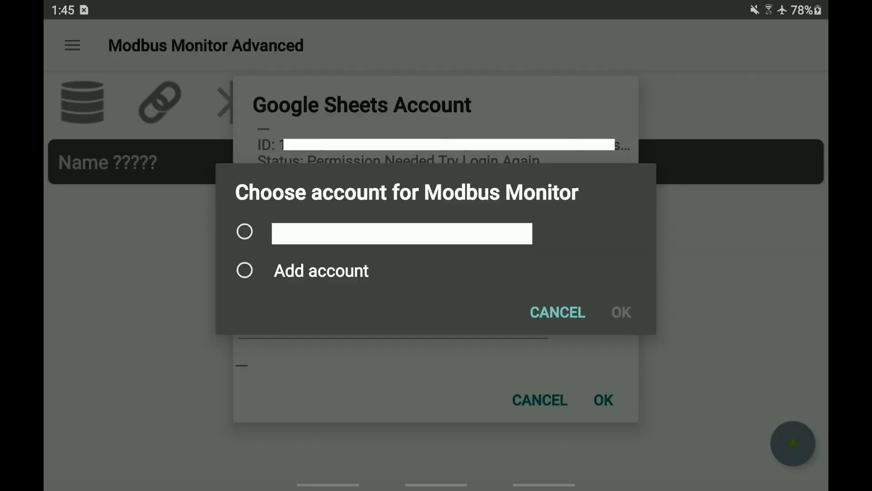
click(245, 231)
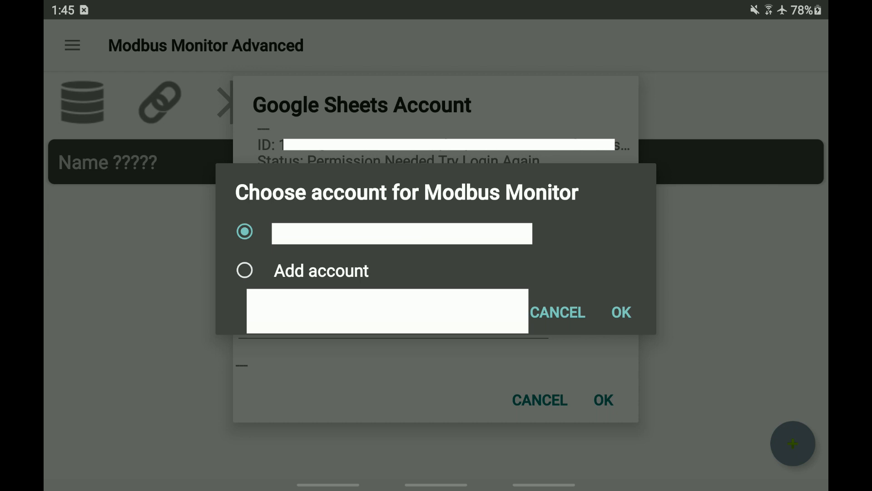
click(621, 312)
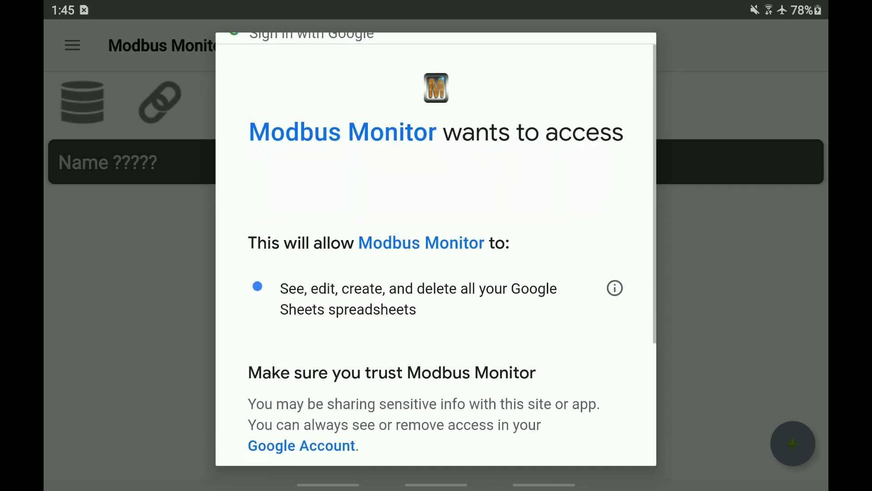
scroll(down, 3)
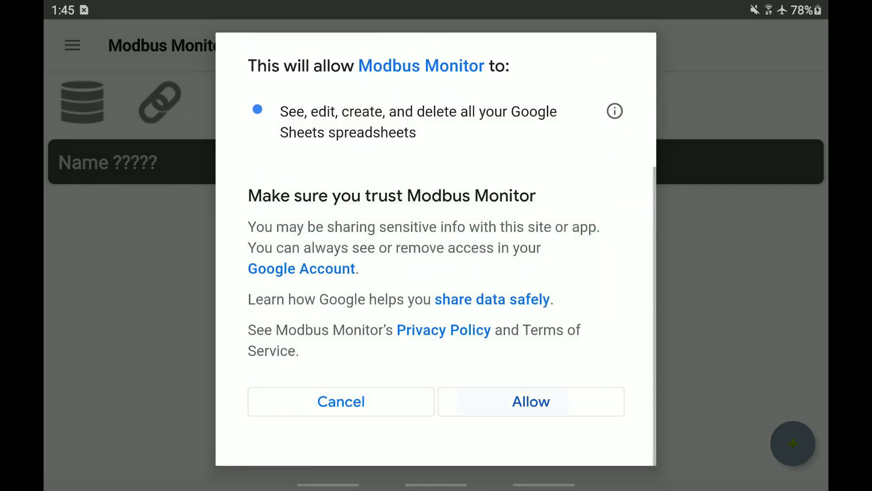
click(530, 401)
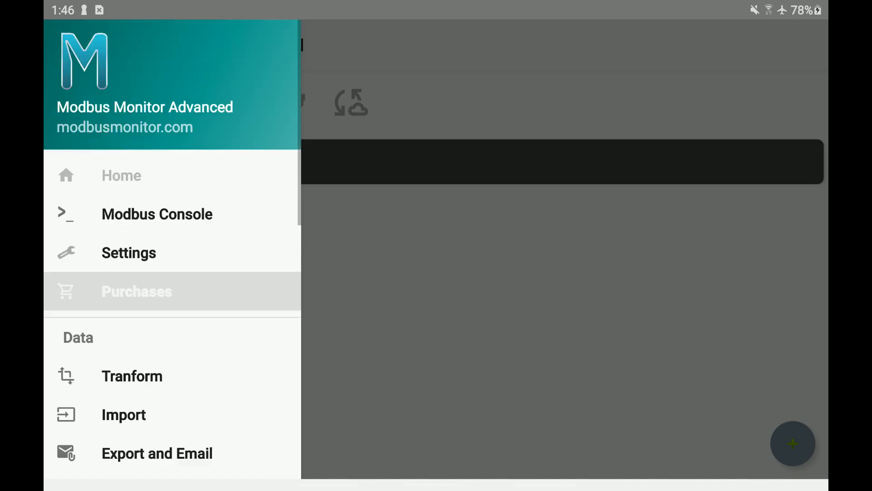
Review Settings down to the Google Sheets section, then enter the 0-Name point's configuration
click(128, 253)
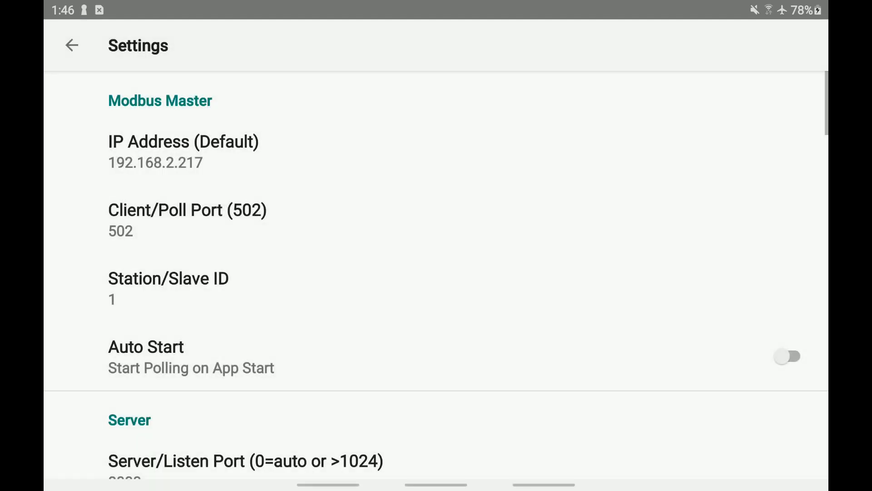
scroll(down, 3)
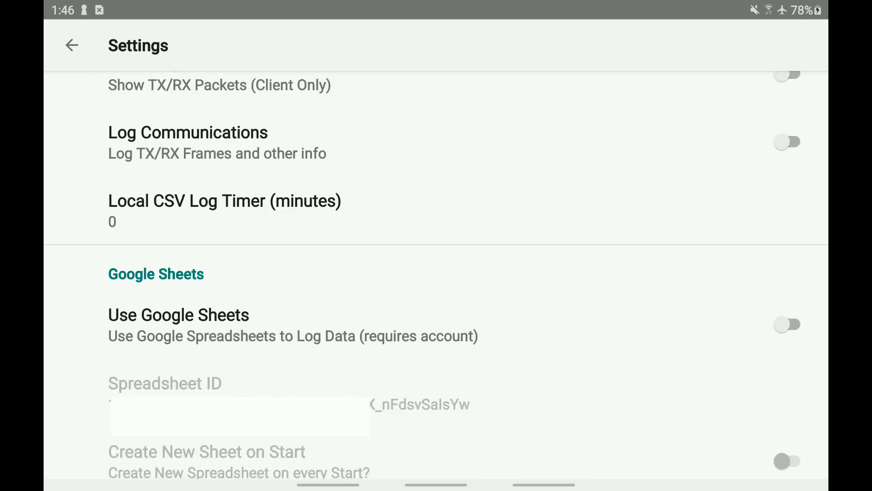
click(792, 323)
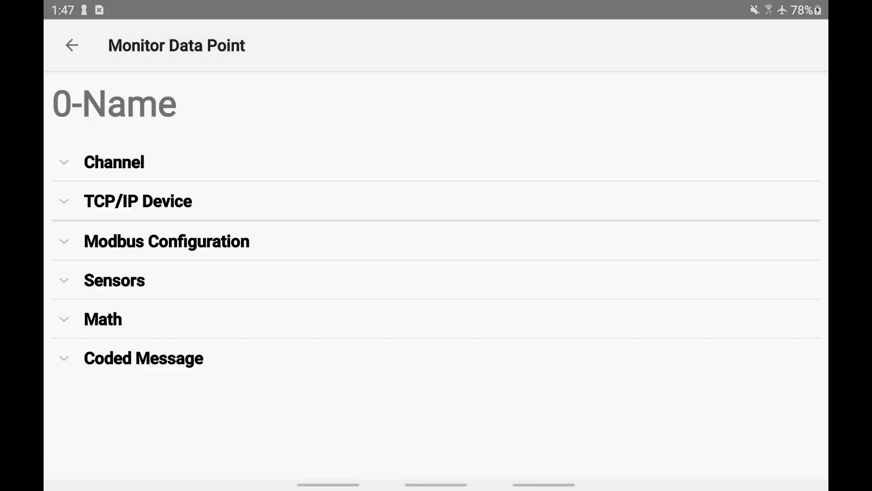
Expand the Modbus configuration, keep Count at 10 and return to the monitoring list
click(137, 201)
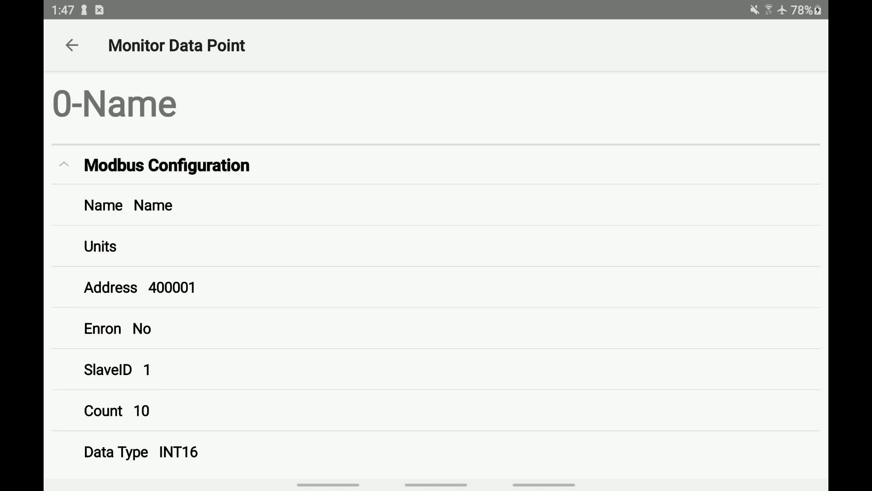
click(117, 411)
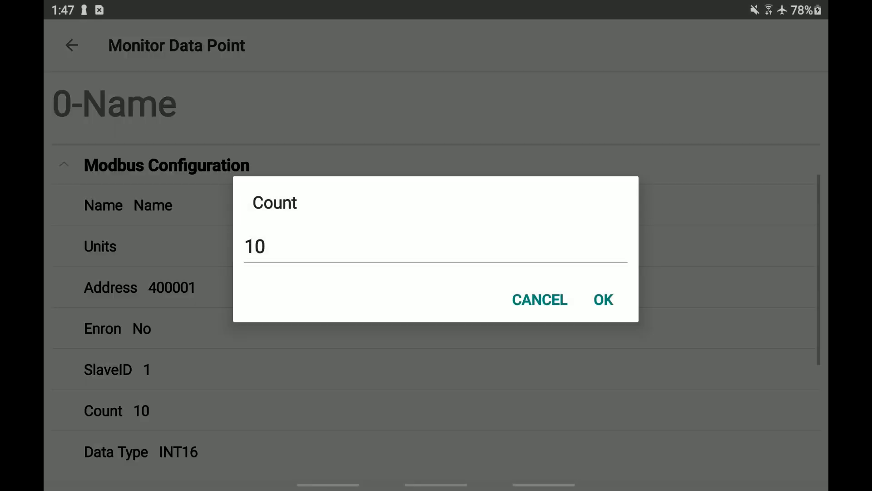
click(603, 299)
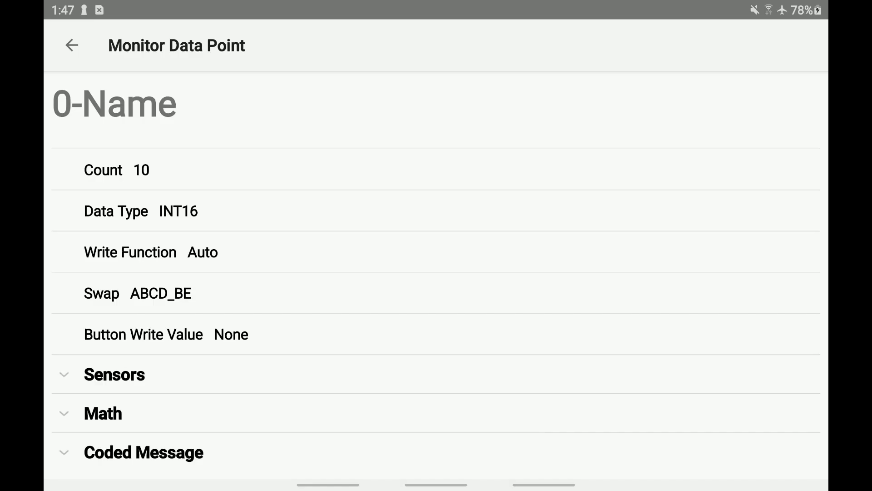
click(71, 46)
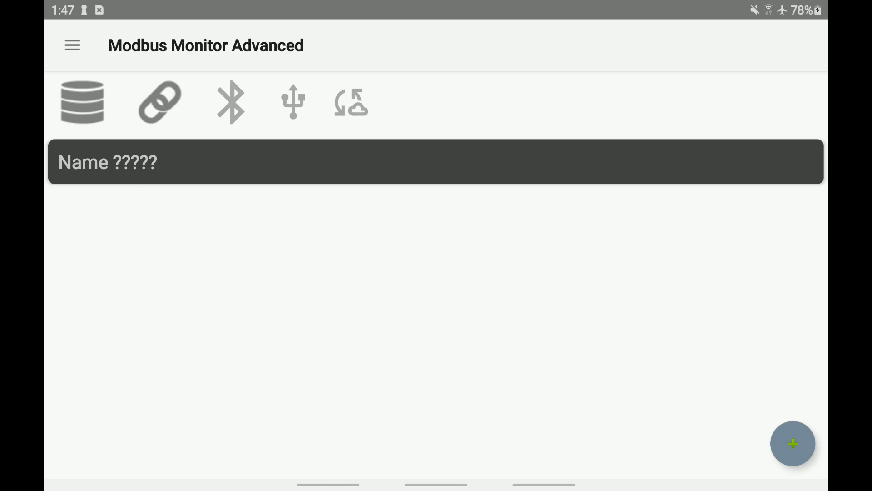
Start polling so the Name point shows ten live register values, then reopen the drawer
click(159, 102)
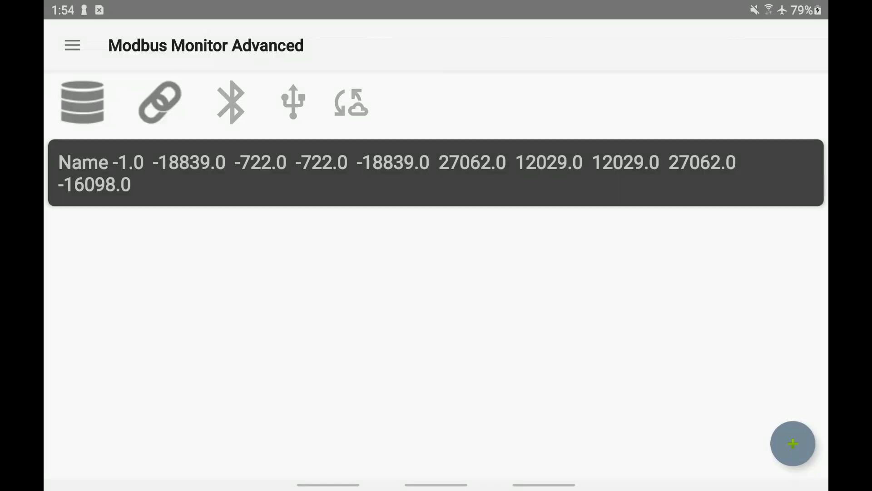
click(72, 45)
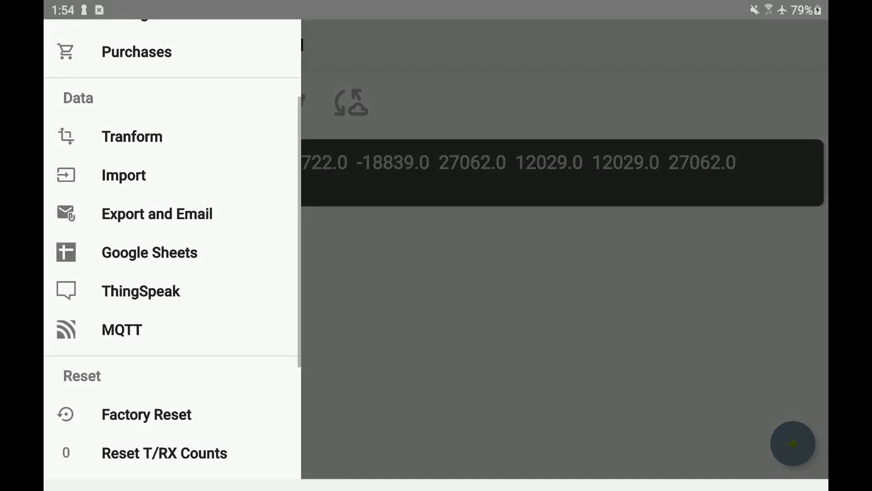
Import the monitor points file, replacing the Name point with 47 points
click(123, 174)
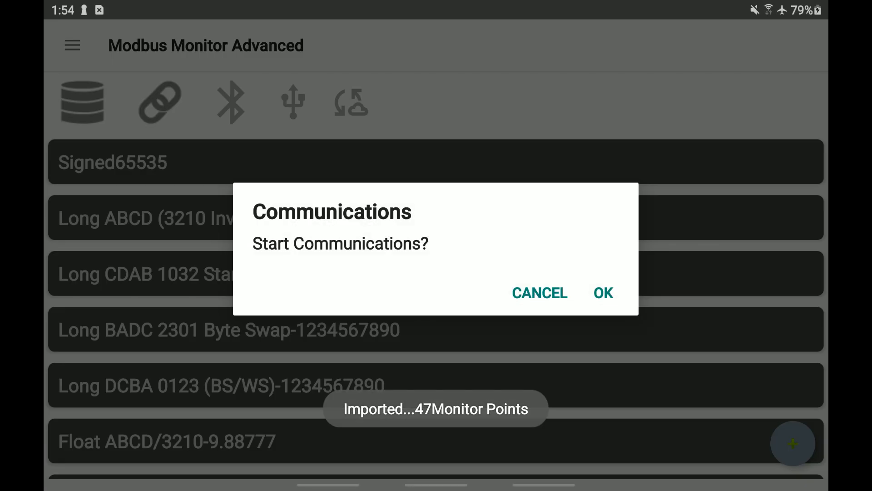
Confirm Start Communications so the 47 points log sample rows to the Google Sheet, then request stop
click(602, 293)
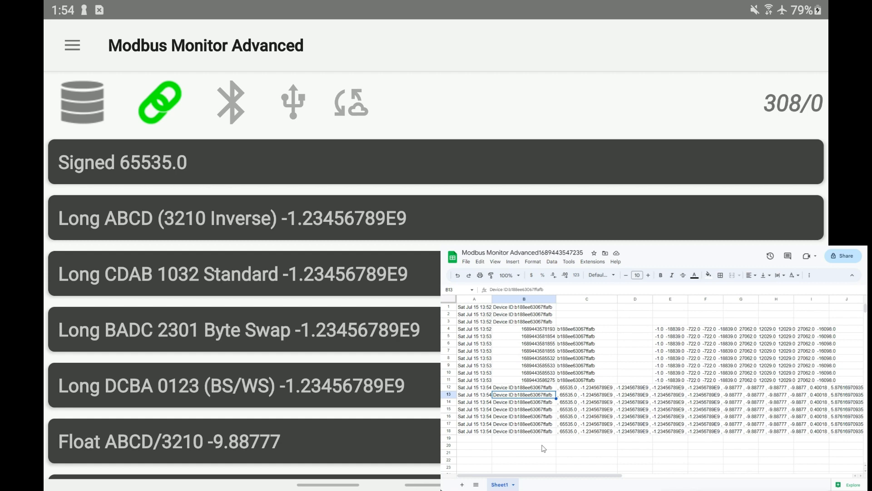
click(159, 102)
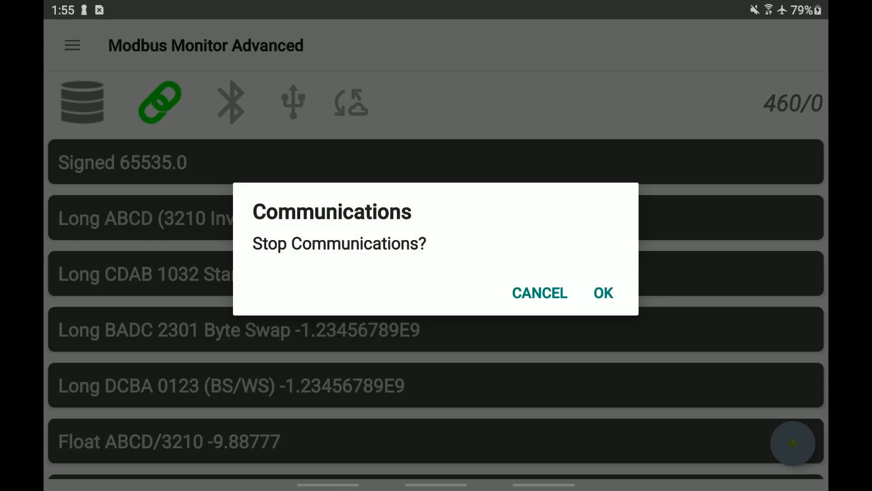